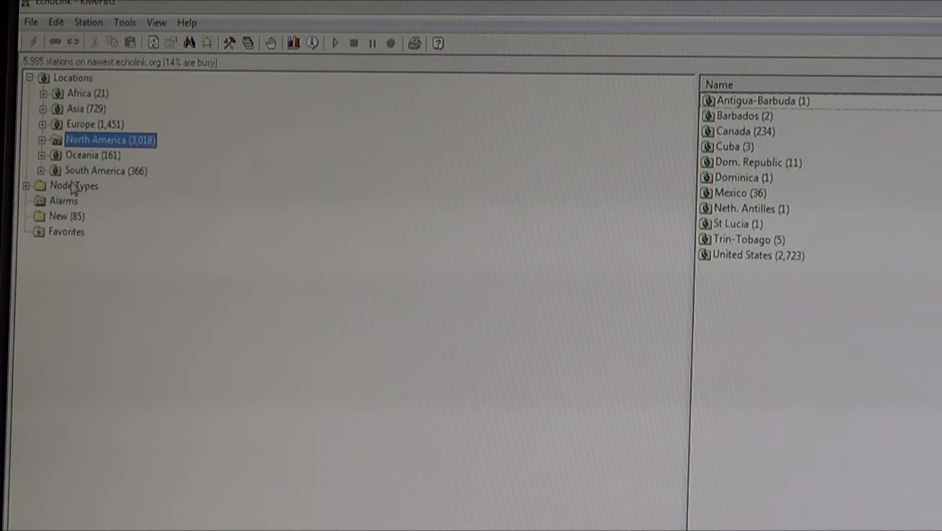
mouse_move(498, 357)
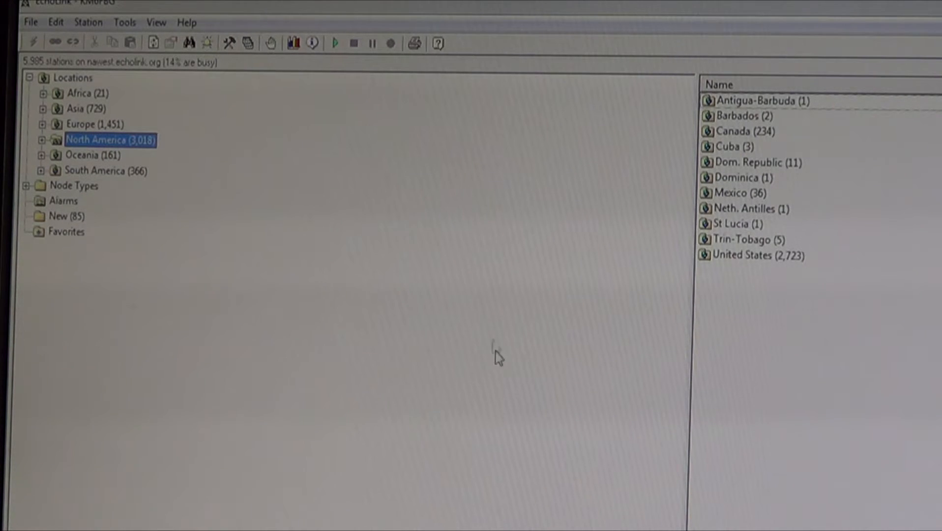
mouse_move(107, 114)
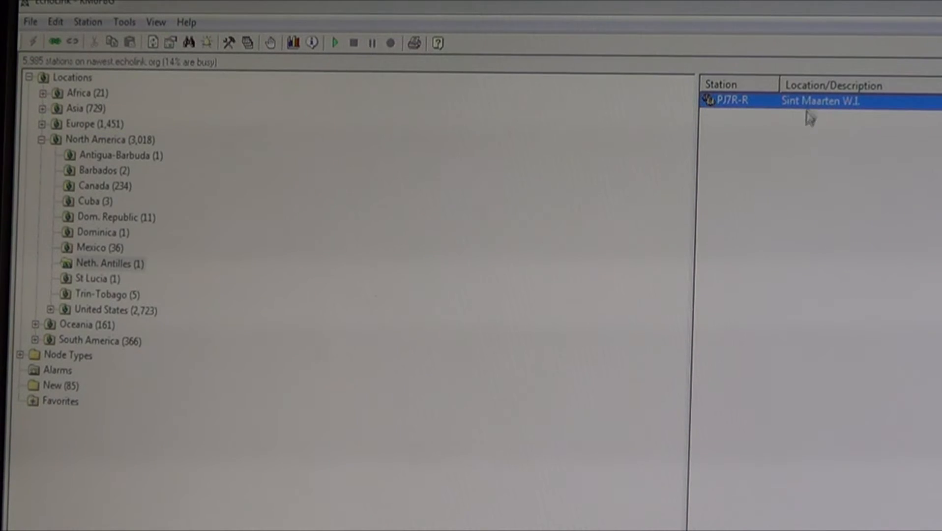
mouse_move(573, 133)
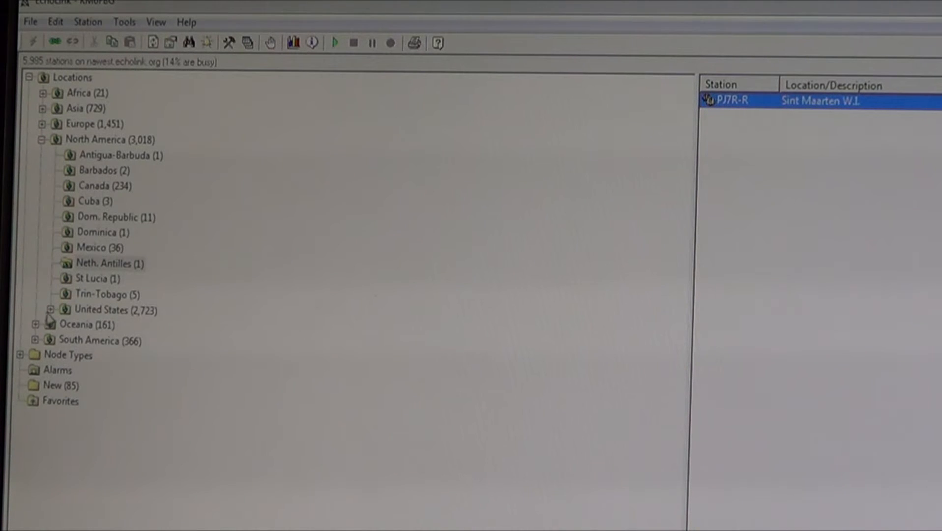
List the United States call areas, Area 0 through Area 9, with station counts
left_click(52, 309)
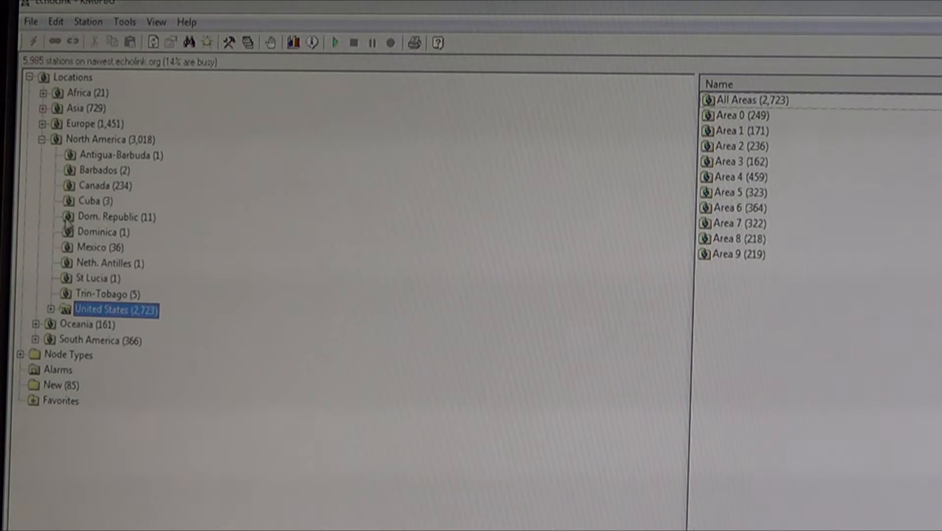
mouse_move(96, 262)
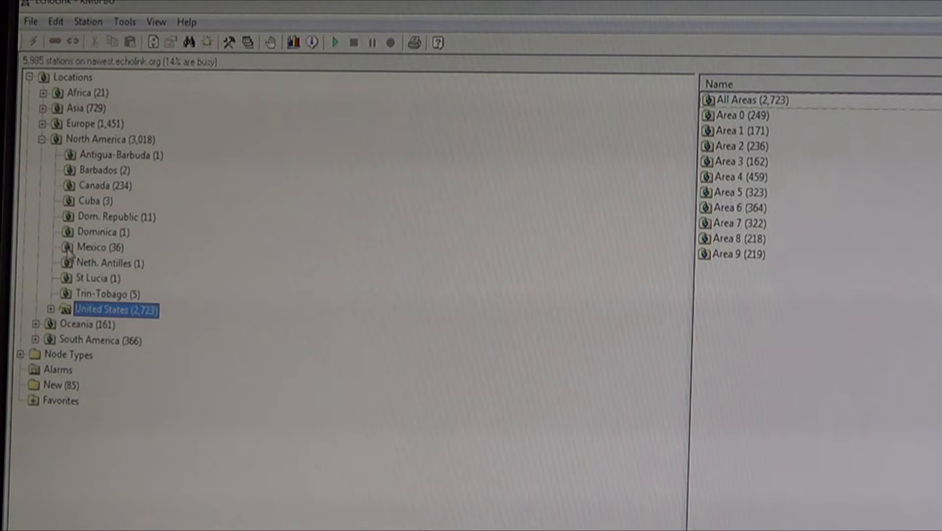
Show Mexico's stations, expand South America and Africa, and select Namibia
left_click(93, 247)
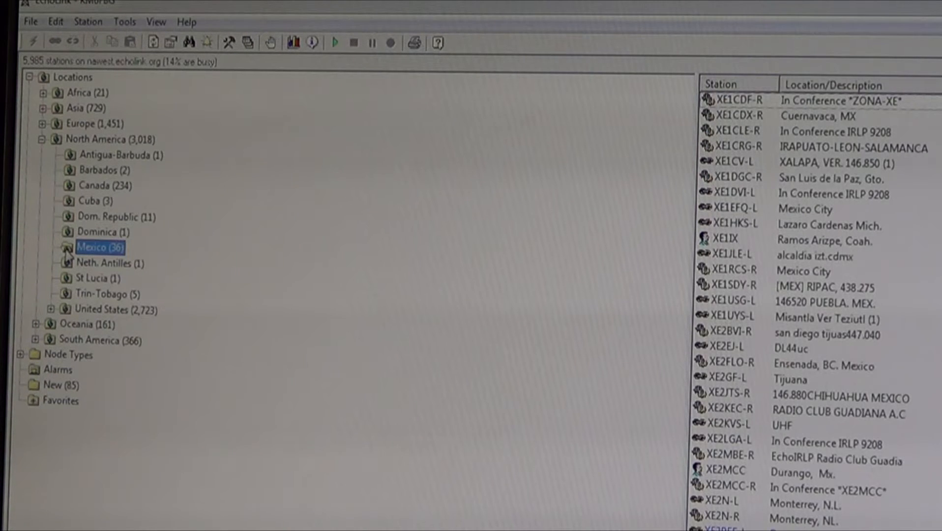
mouse_move(847, 350)
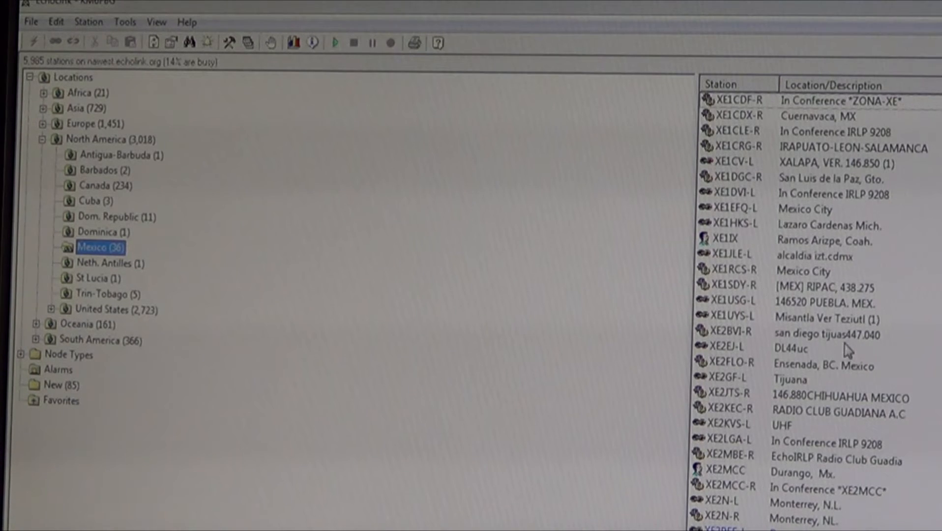
mouse_move(435, 251)
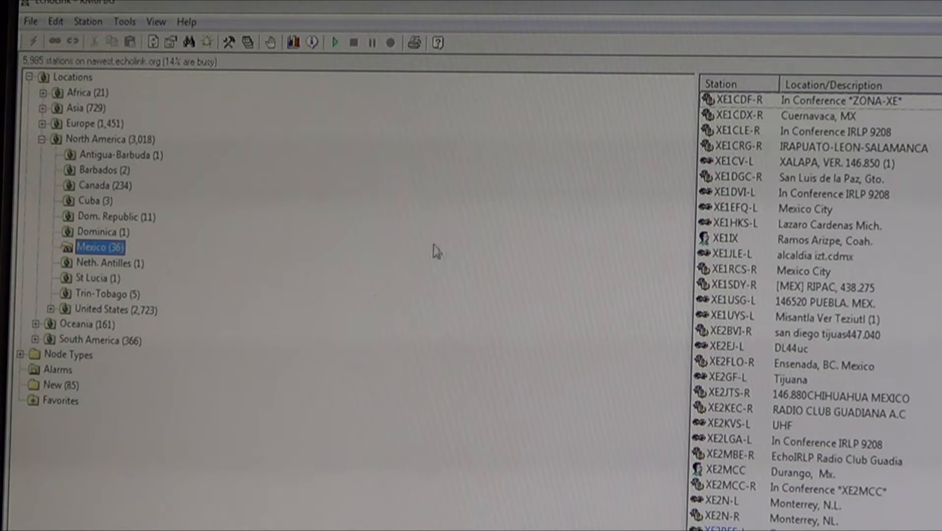
mouse_move(89, 217)
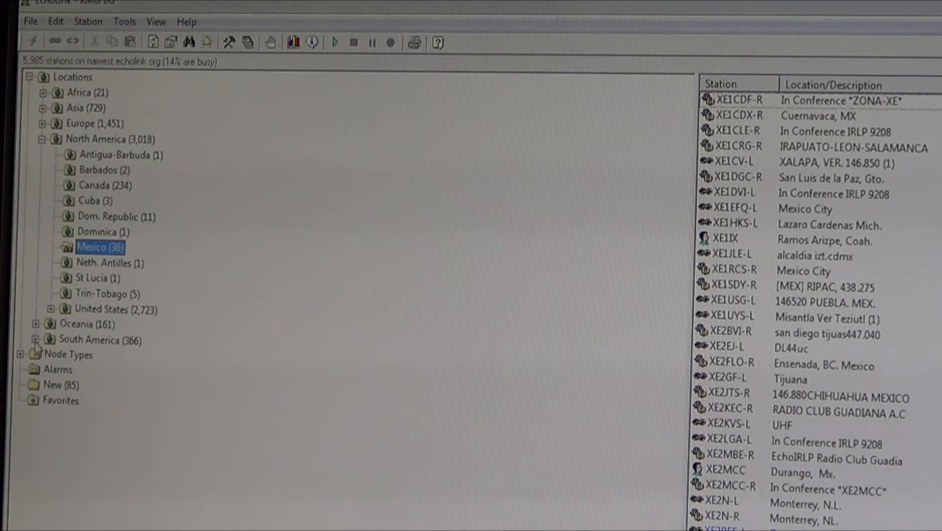
left_click(35, 339)
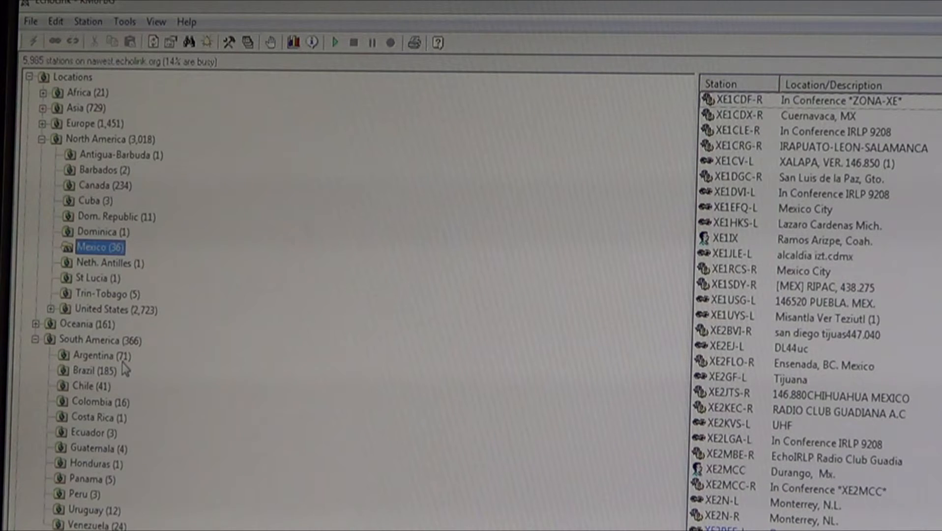
mouse_move(123, 369)
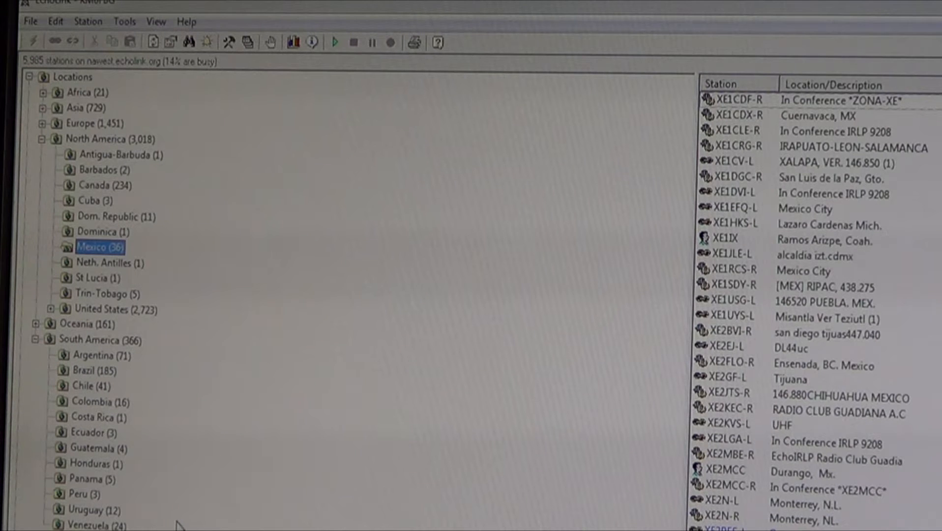
mouse_move(105, 491)
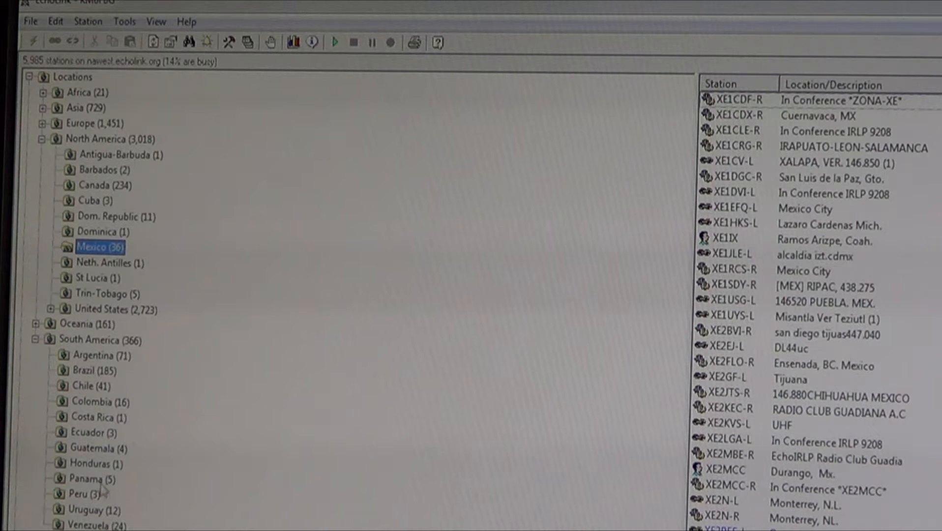
left_click(43, 92)
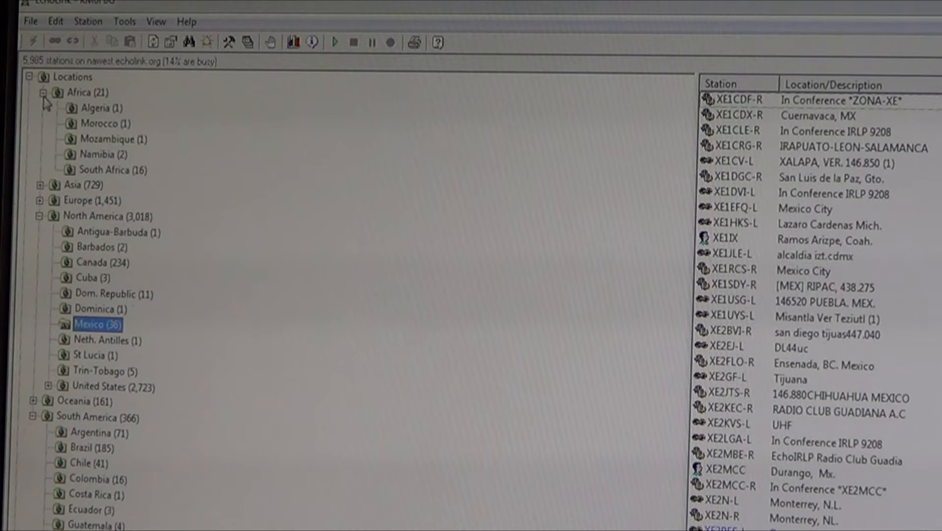
left_click(100, 155)
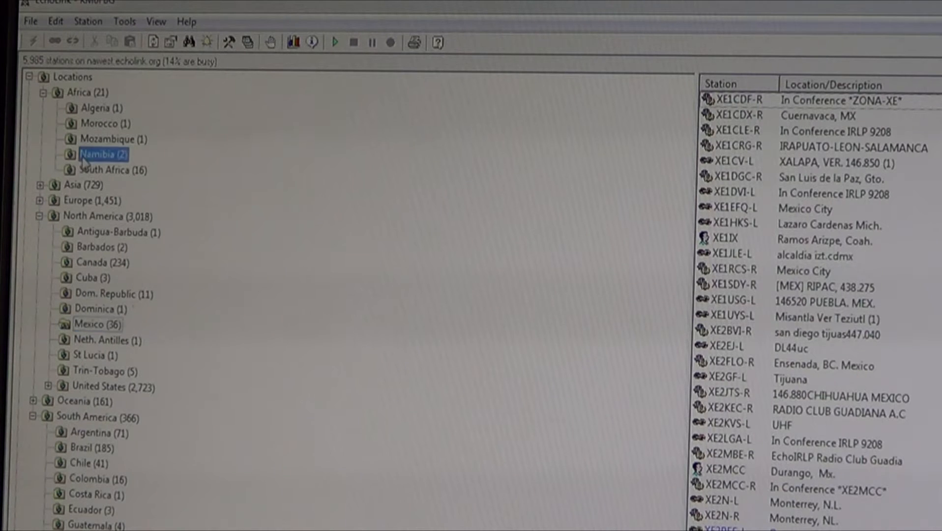
left_click(111, 170)
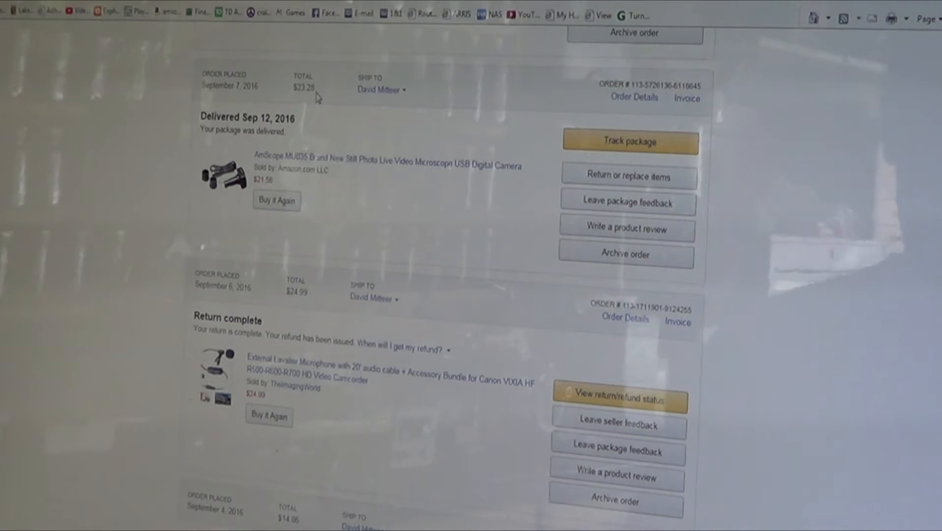
mouse_move(395, 193)
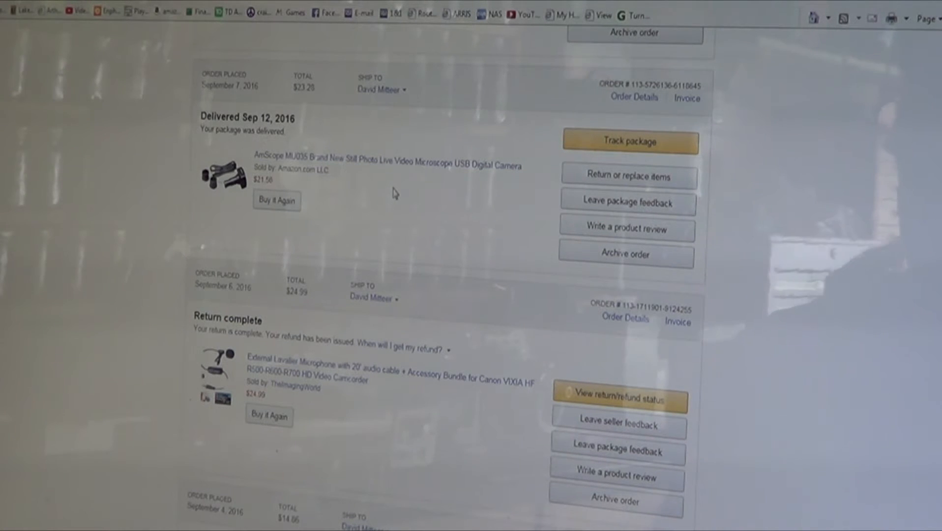
mouse_move(395, 220)
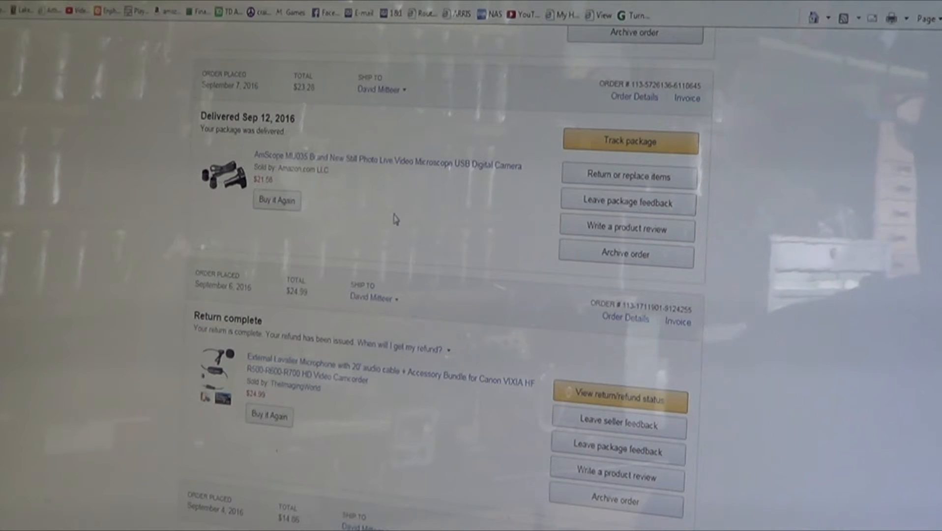
mouse_move(371, 219)
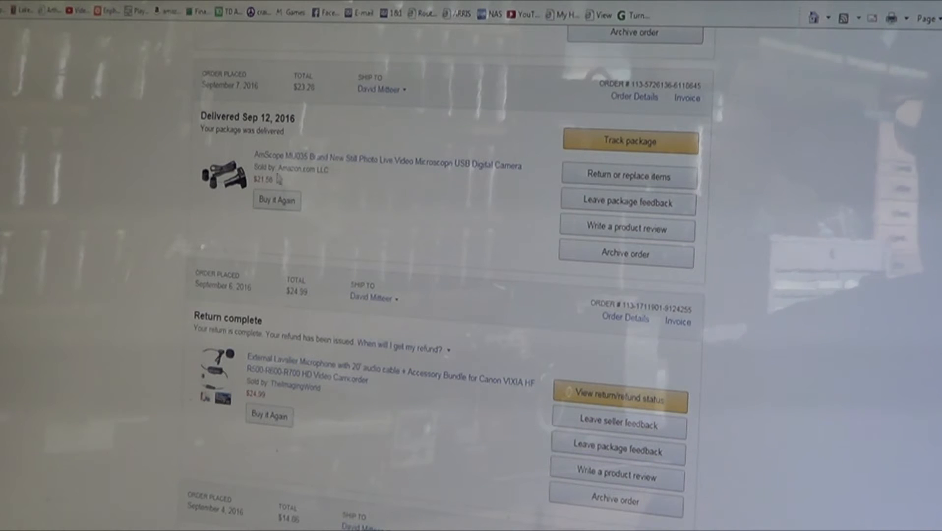
mouse_move(478, 189)
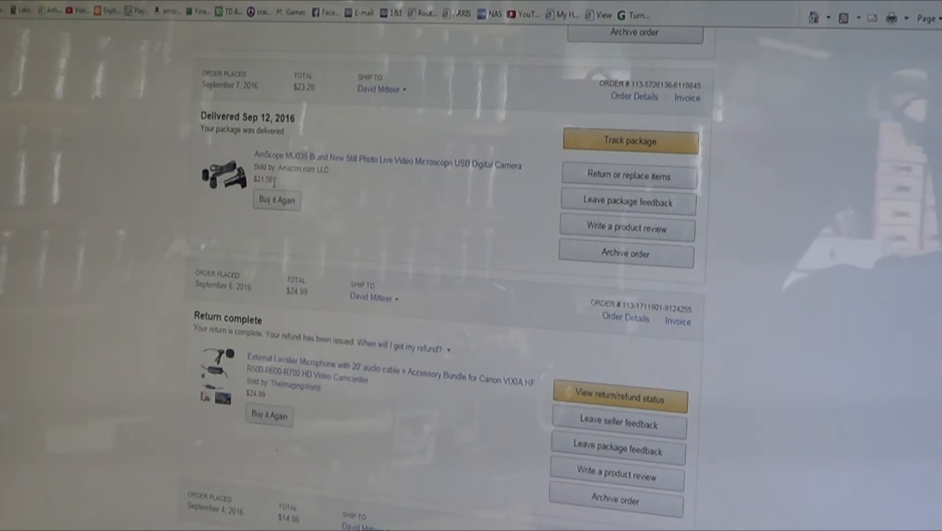
mouse_move(344, 209)
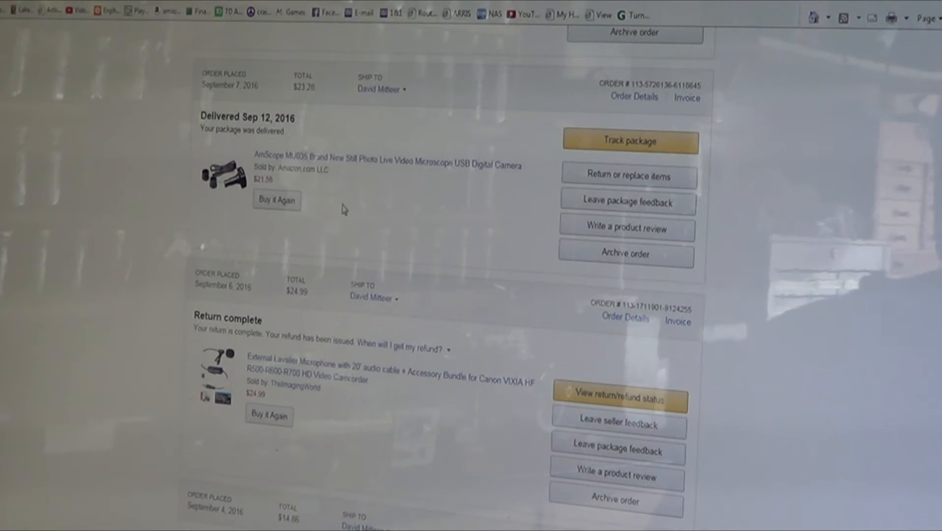
mouse_move(271, 191)
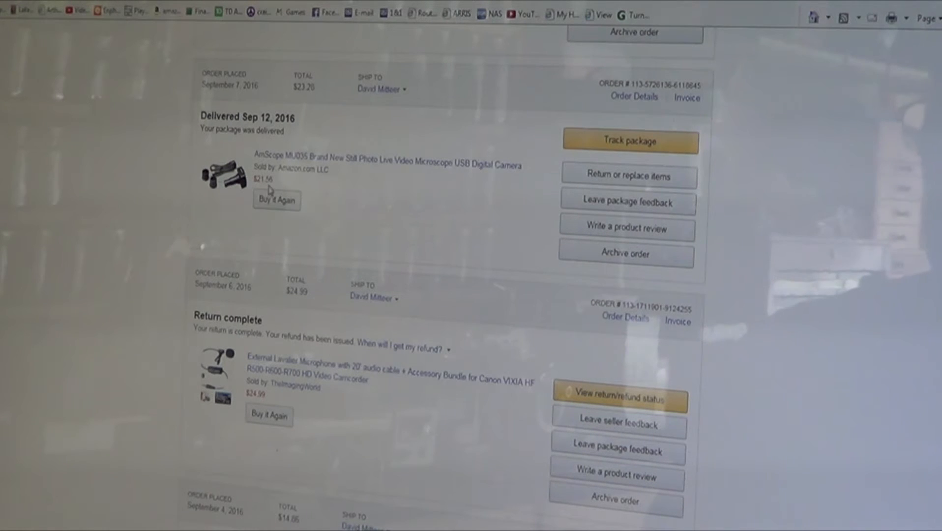
mouse_move(317, 116)
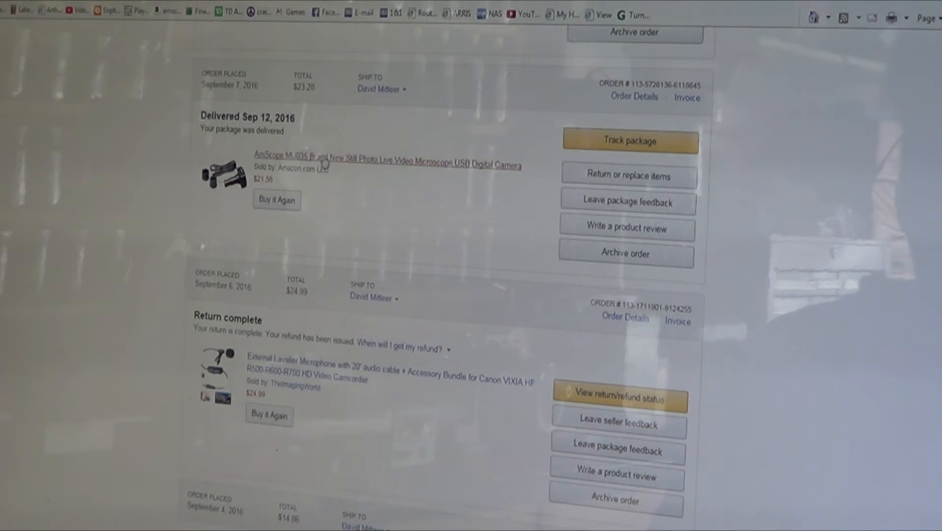
Open the AmScope MU035 listing and scroll to its $79.98 price and features
left_click(388, 158)
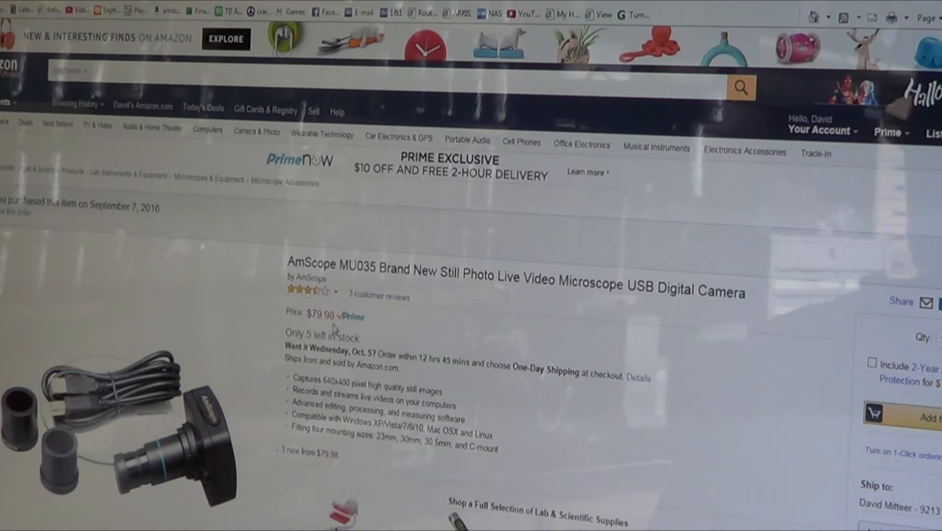
scroll("down", 3)
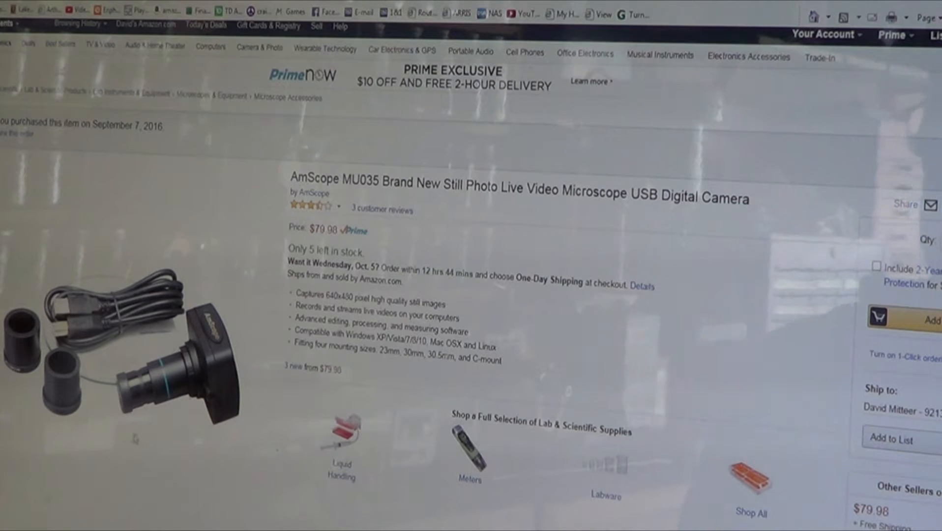
mouse_move(252, 461)
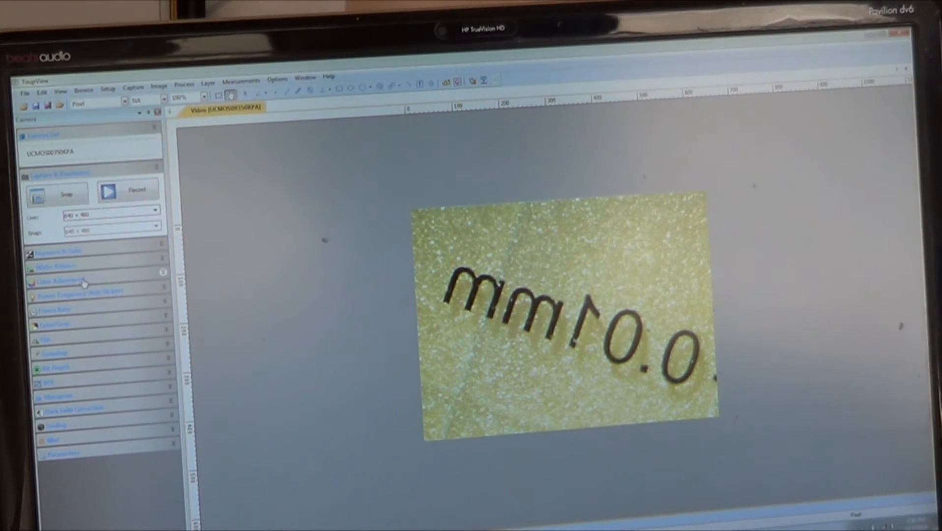
Expand the Color Adjustment sliders for the live image, then collapse them again
left_click(58, 279)
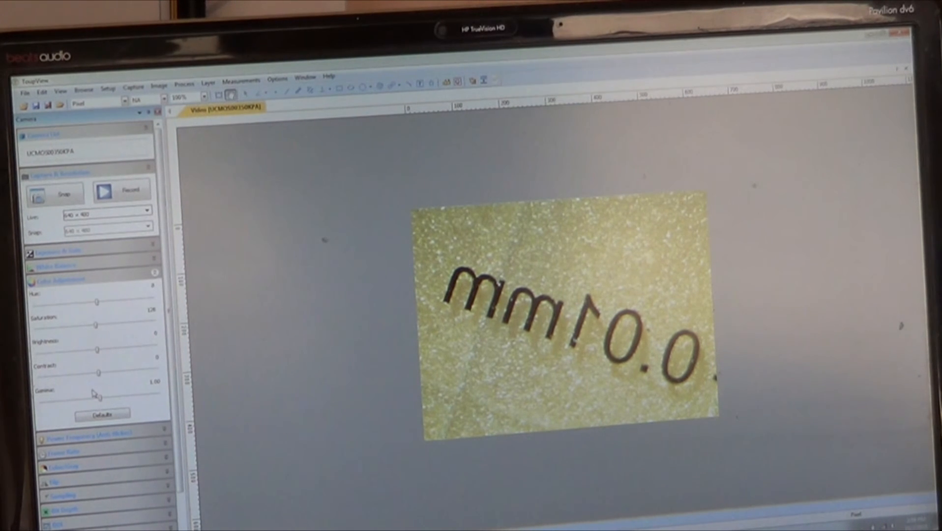
left_click(103, 414)
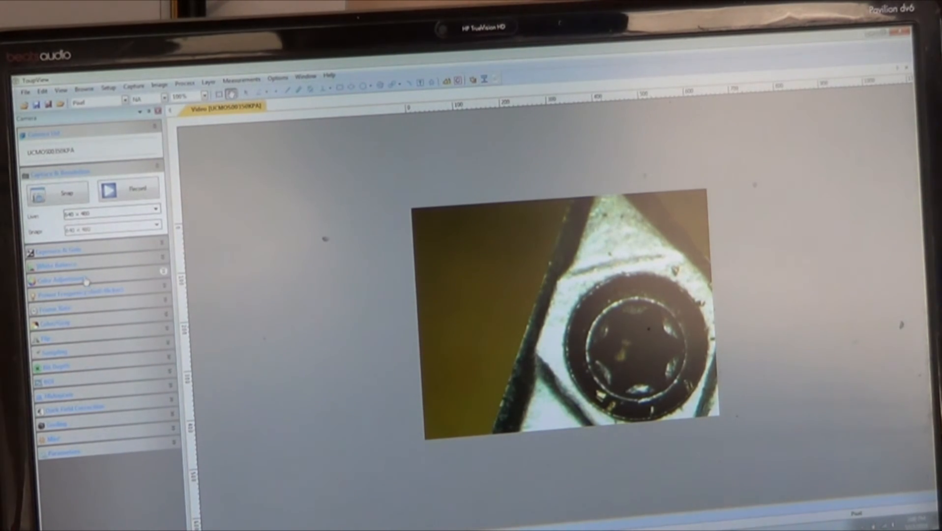
Toggle White Balance open and closed, expand Anti-Flicker, then collapse the settings sections
left_click(57, 264)
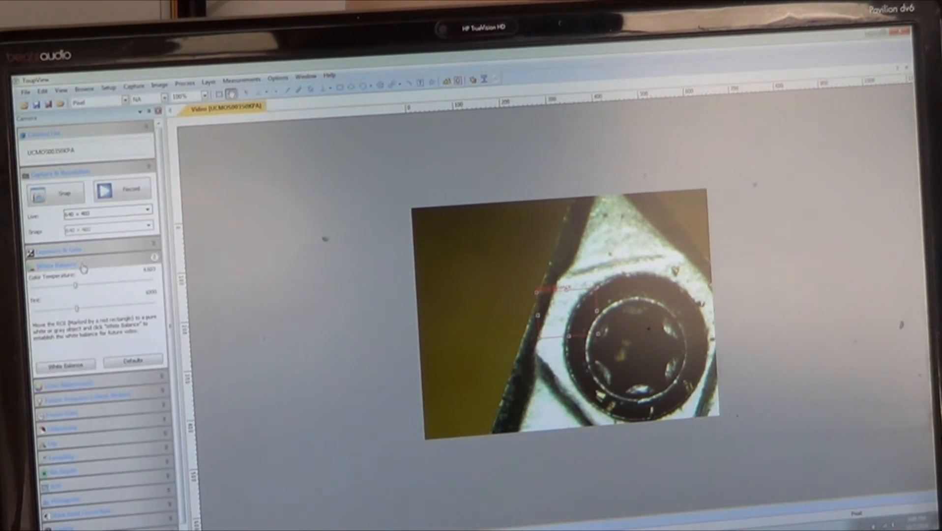
left_click(57, 265)
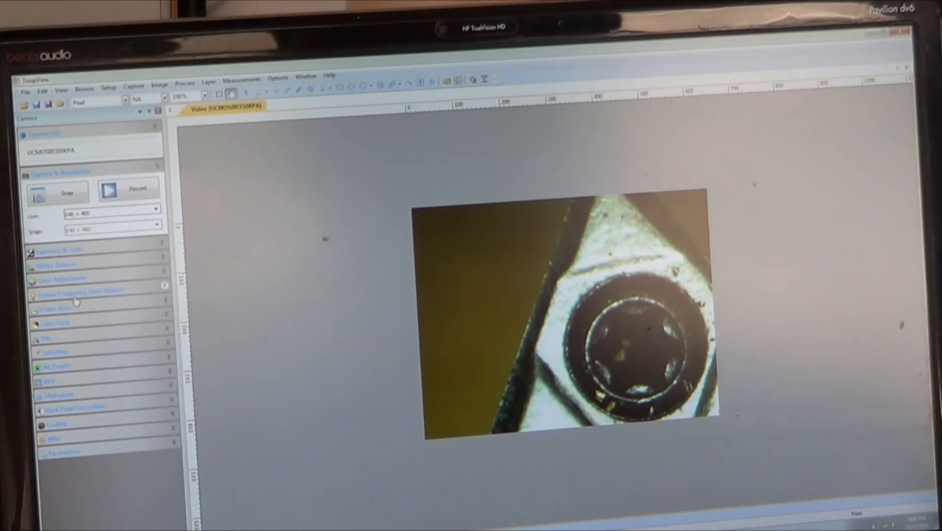
left_click(60, 278)
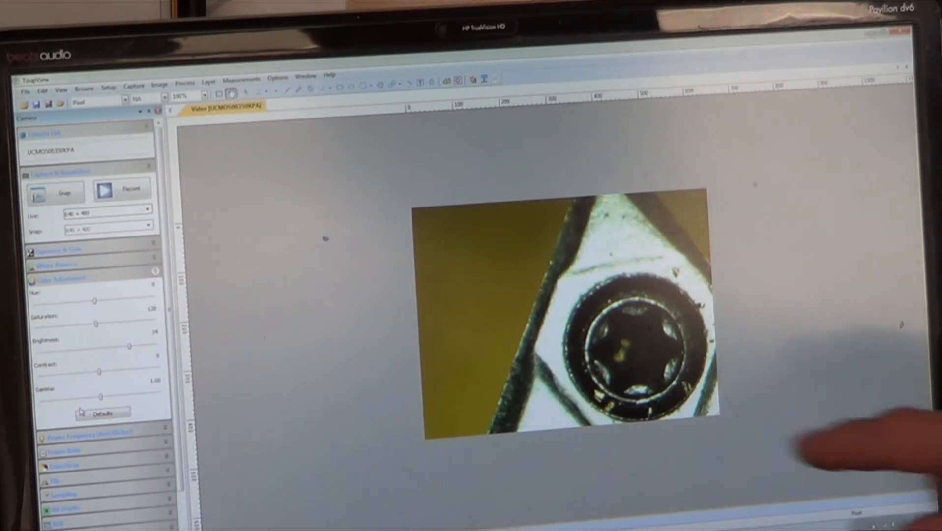
mouse_move(781, 336)
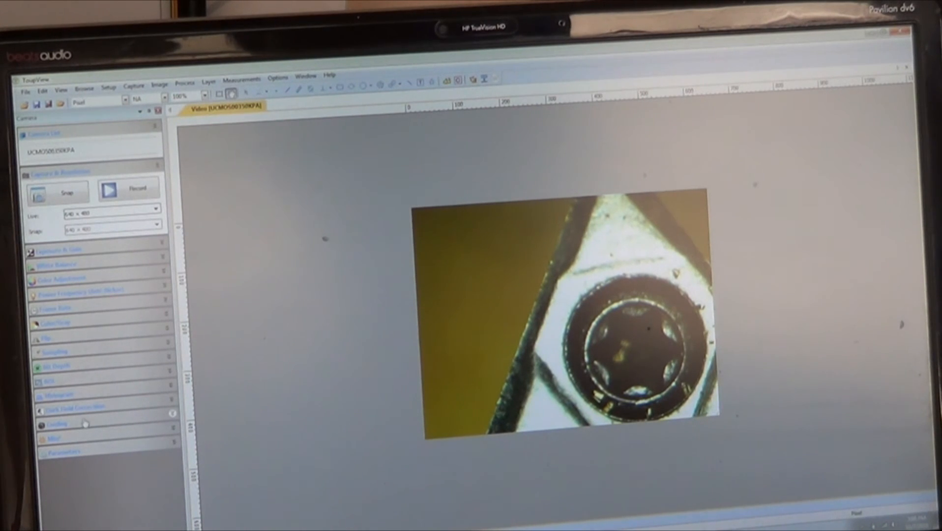
left_click(54, 413)
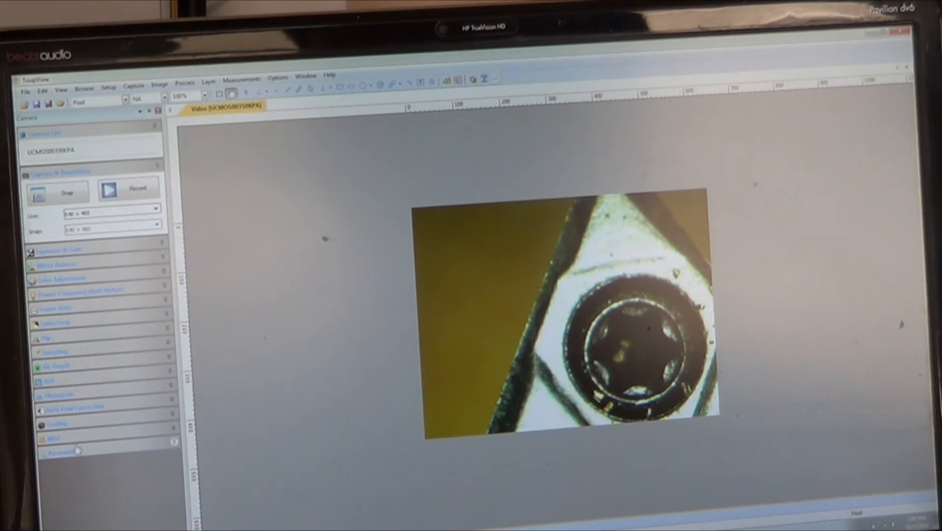
Expand the Parameters section to show its Load and Save buttons
left_click(57, 452)
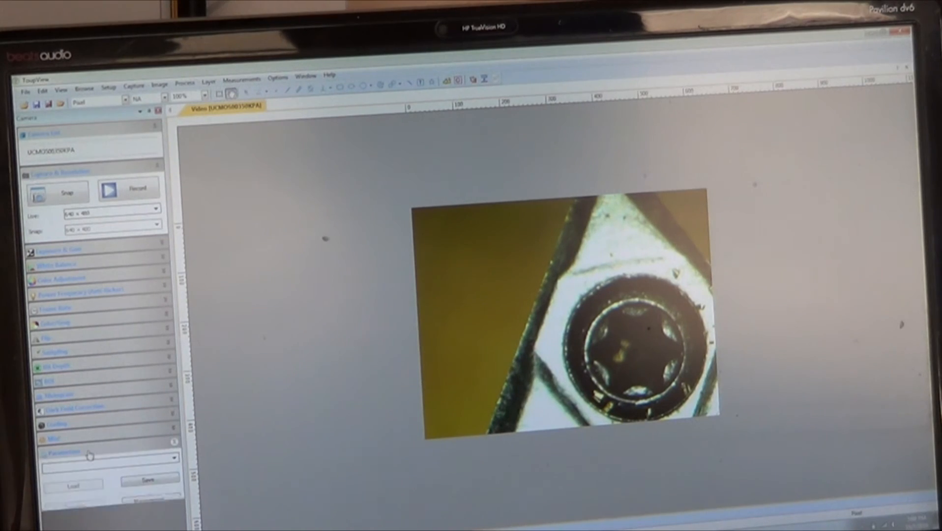